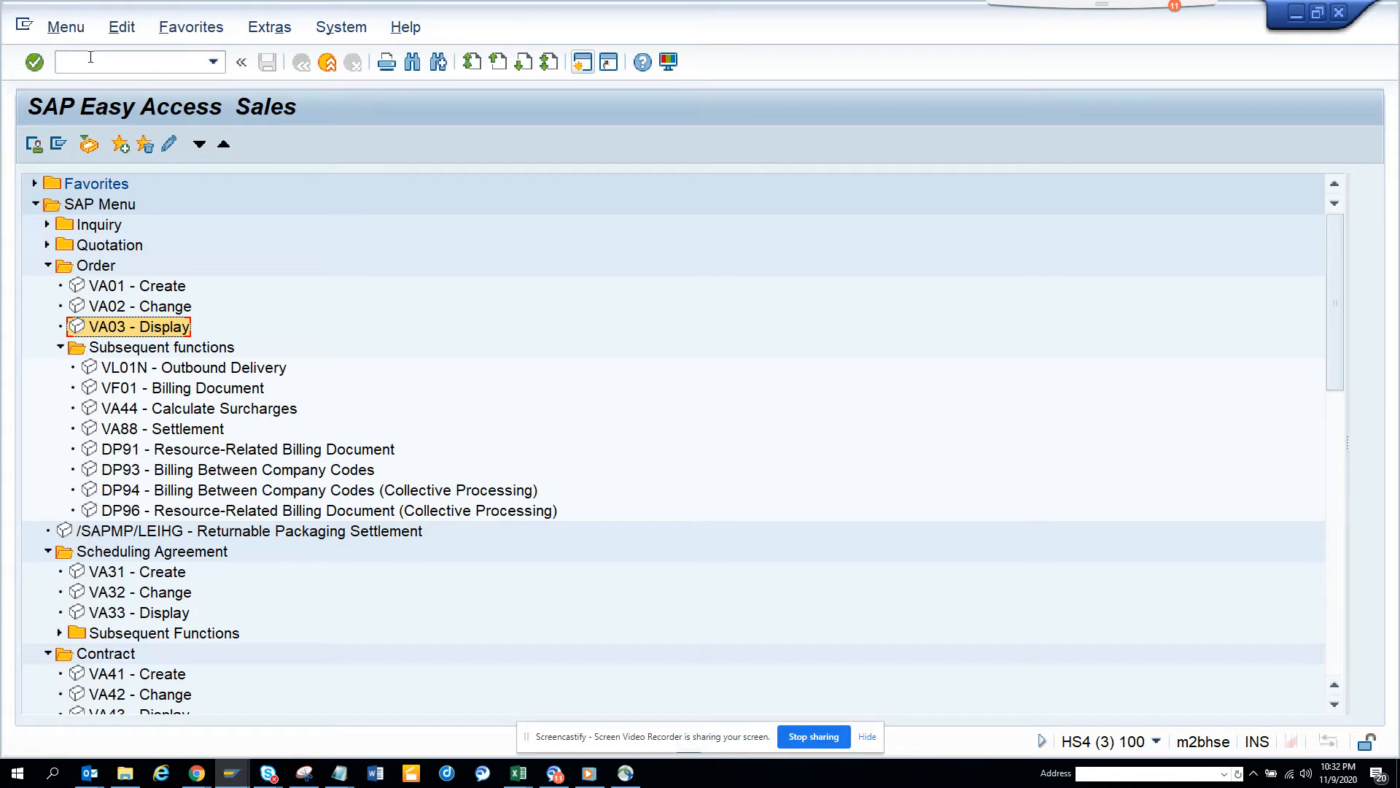
# - Enter /n in the command field to start Display Sales Document (VA03)
pyautogui.write('/n')
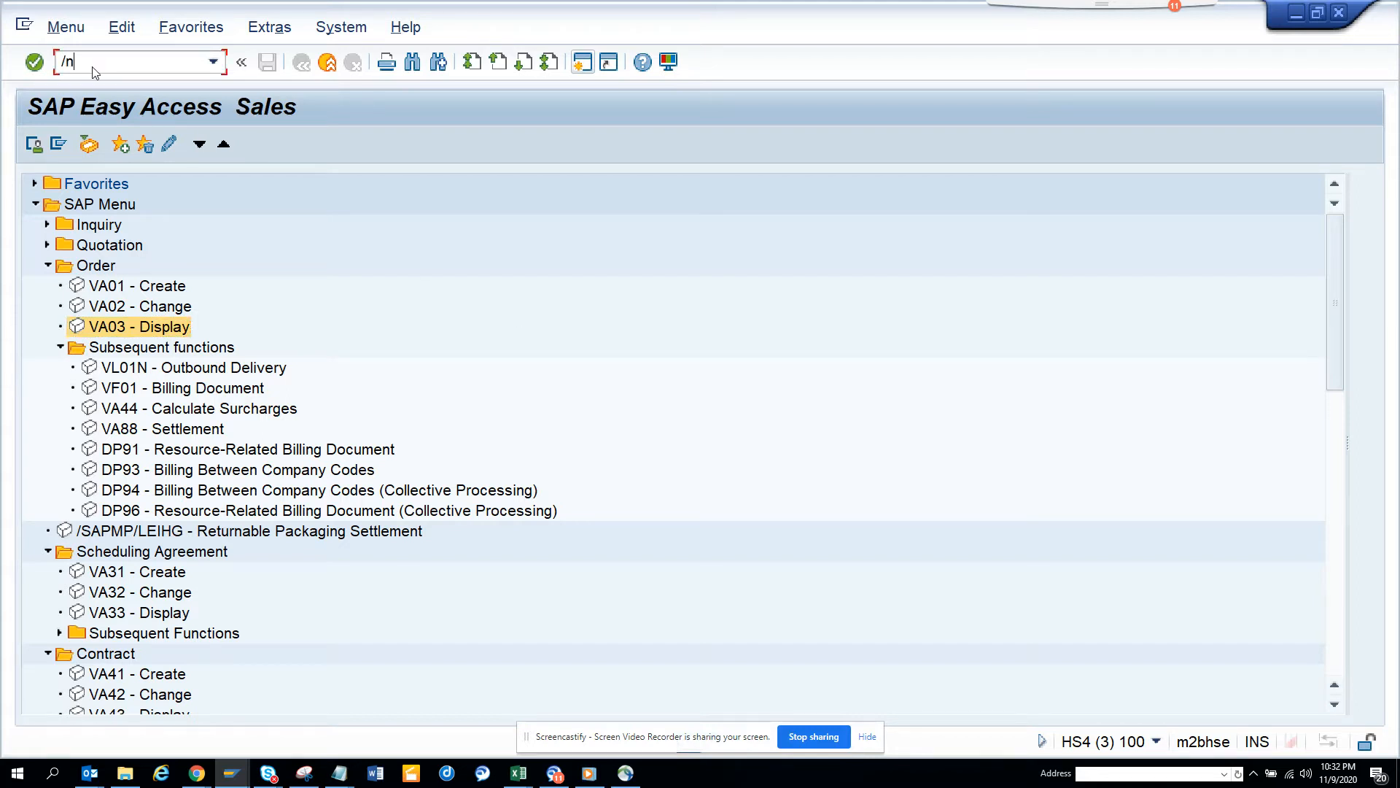
pyautogui.press('Enter')
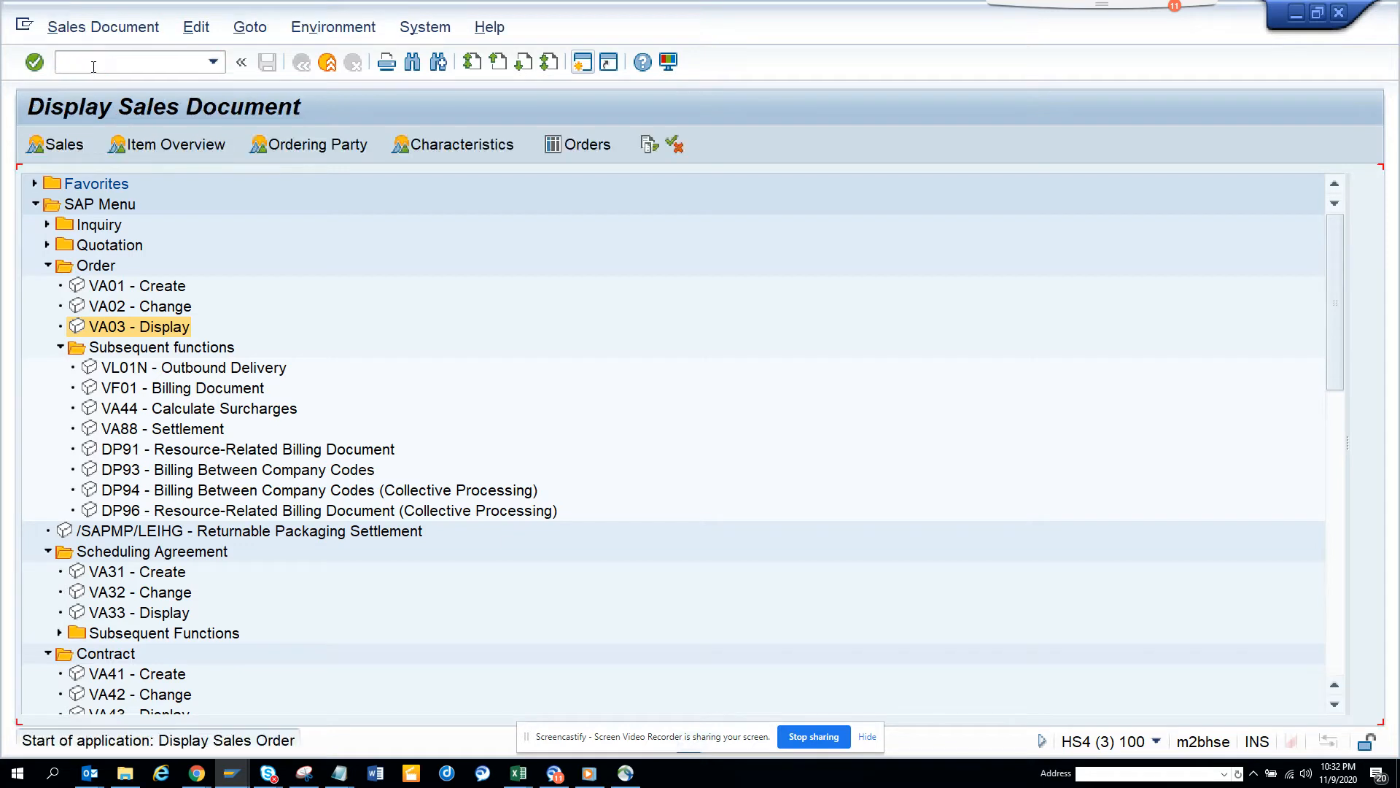
# - Enter order number 148 in Display Sales Document and display it
pyautogui.doubleClick(139, 326)
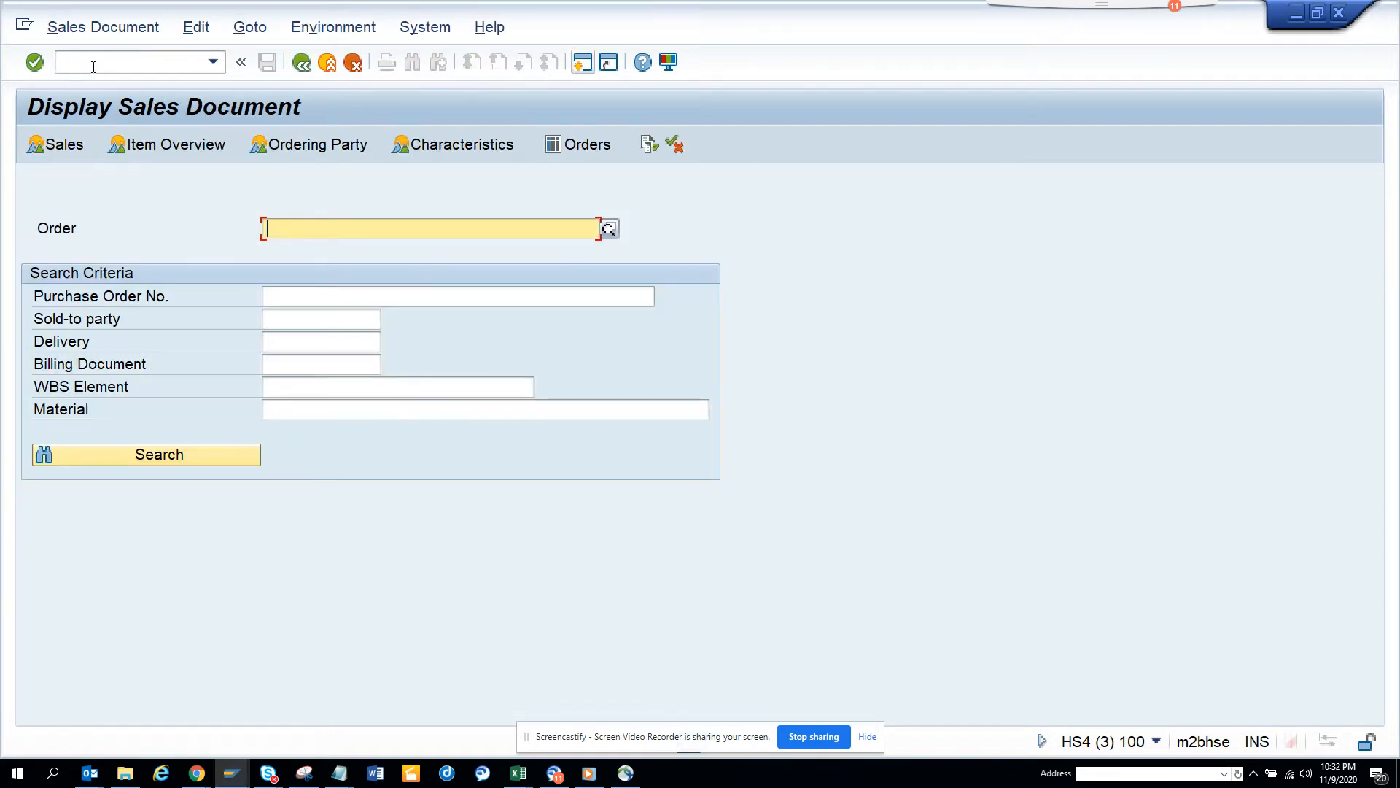
pyautogui.write('148')
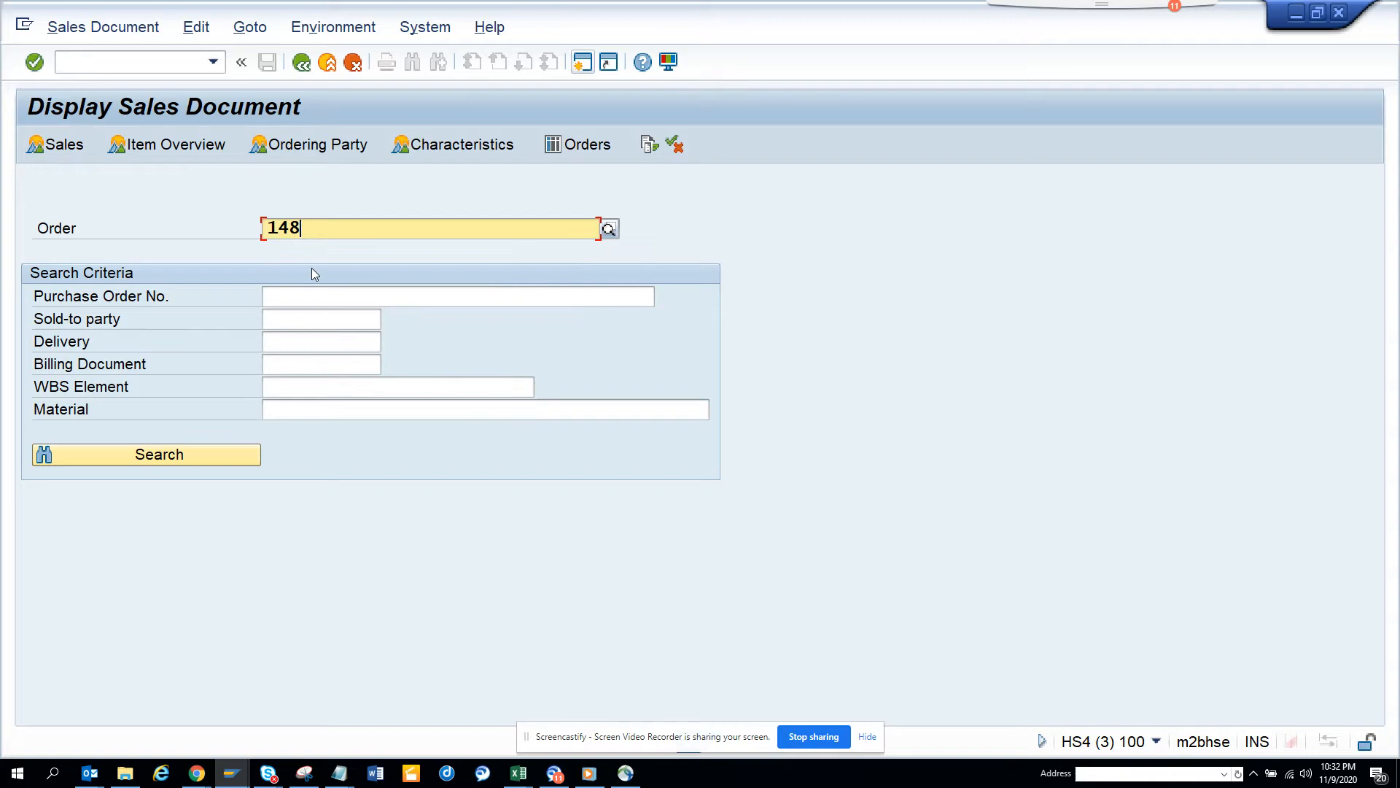
pyautogui.press('Enter')
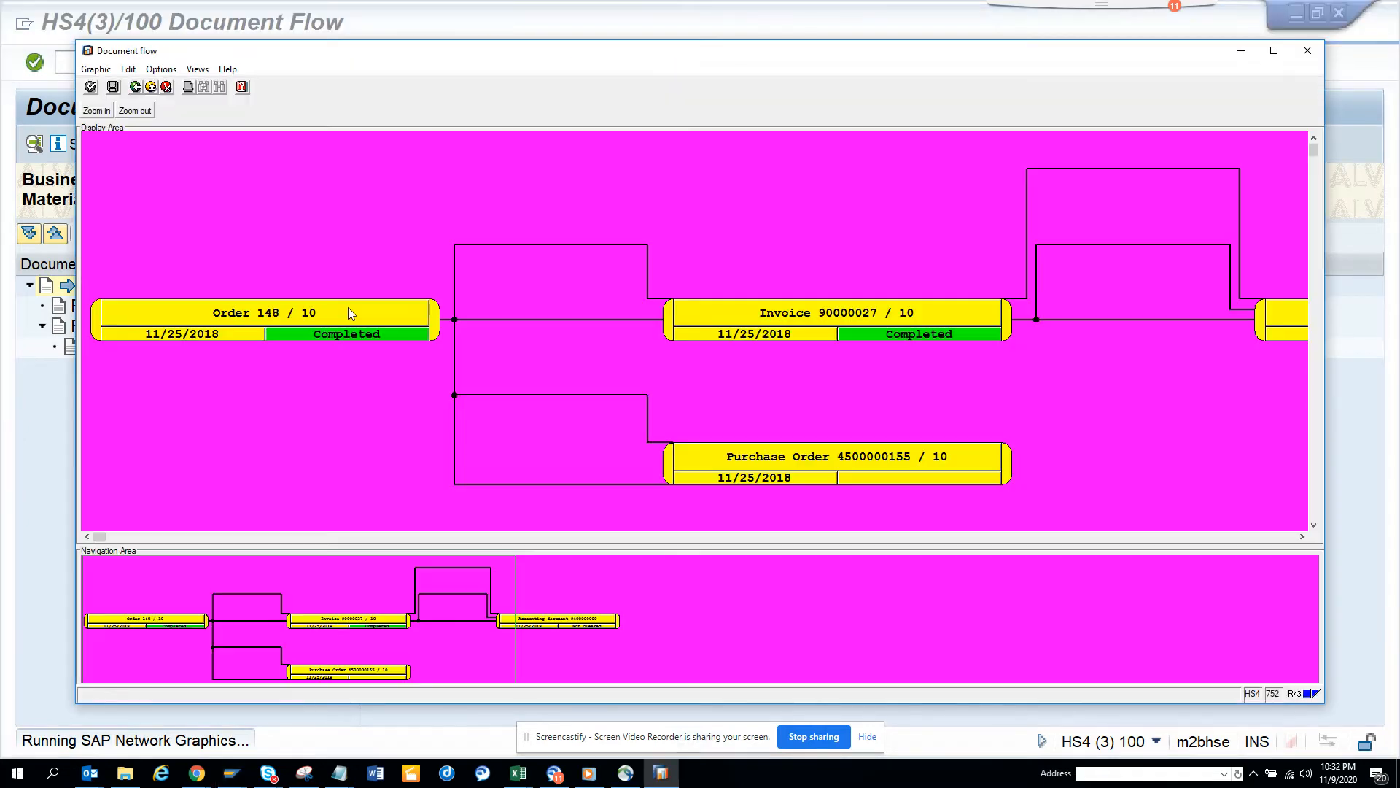
pyautogui.moveTo(839, 341)
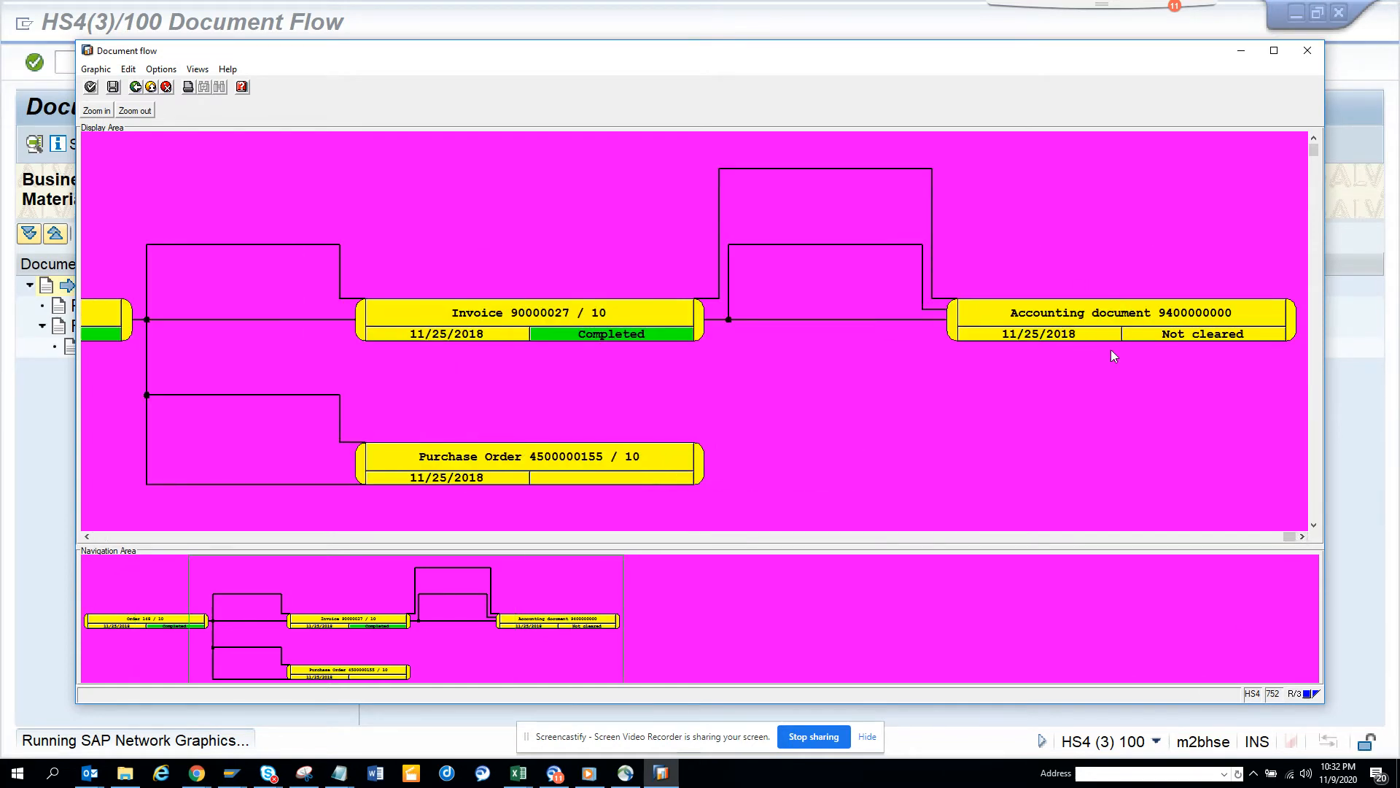
pyautogui.moveTo(1151, 389)
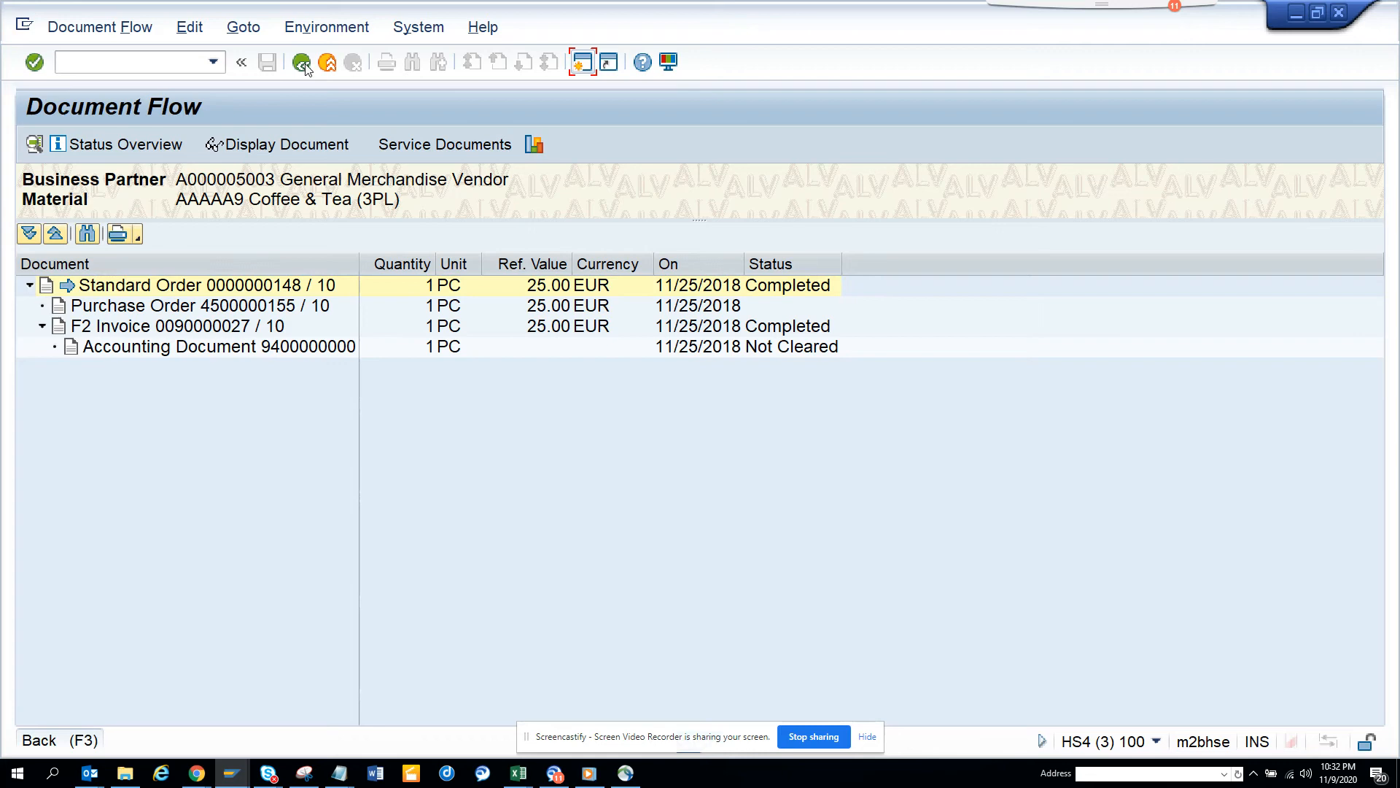
# - Leave the document flow graphic and return to the standard order 148 overview
pyautogui.doubleClick(207, 285)
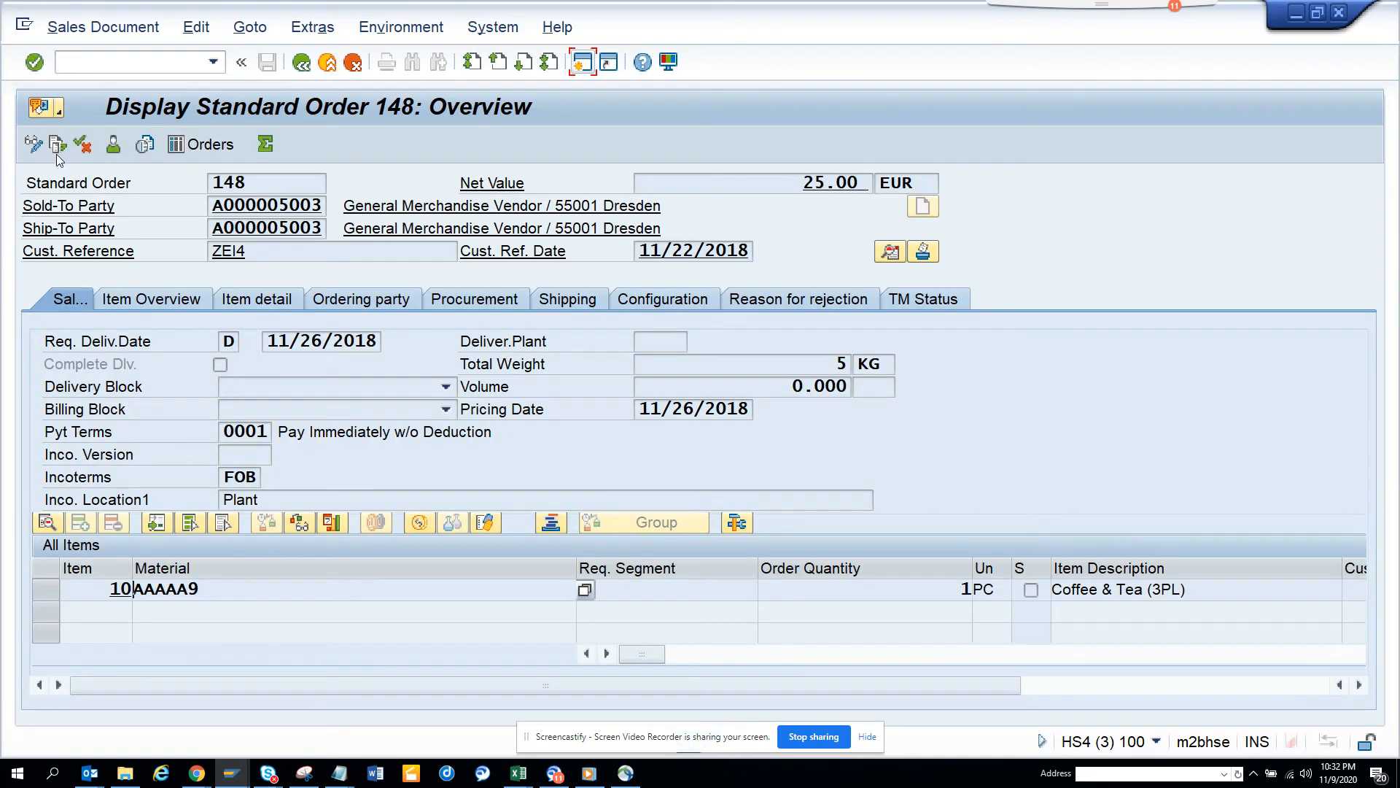